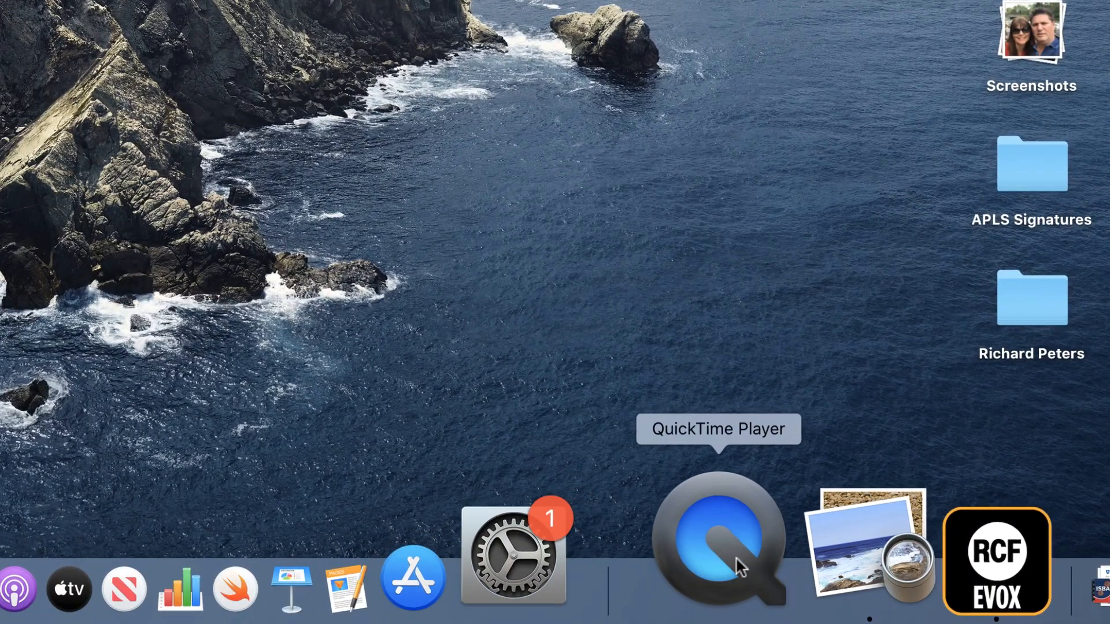
# Launch QuickTime Player from the Dock and cancel the Open dialog without opening a file.
pyautogui.click(717, 539)
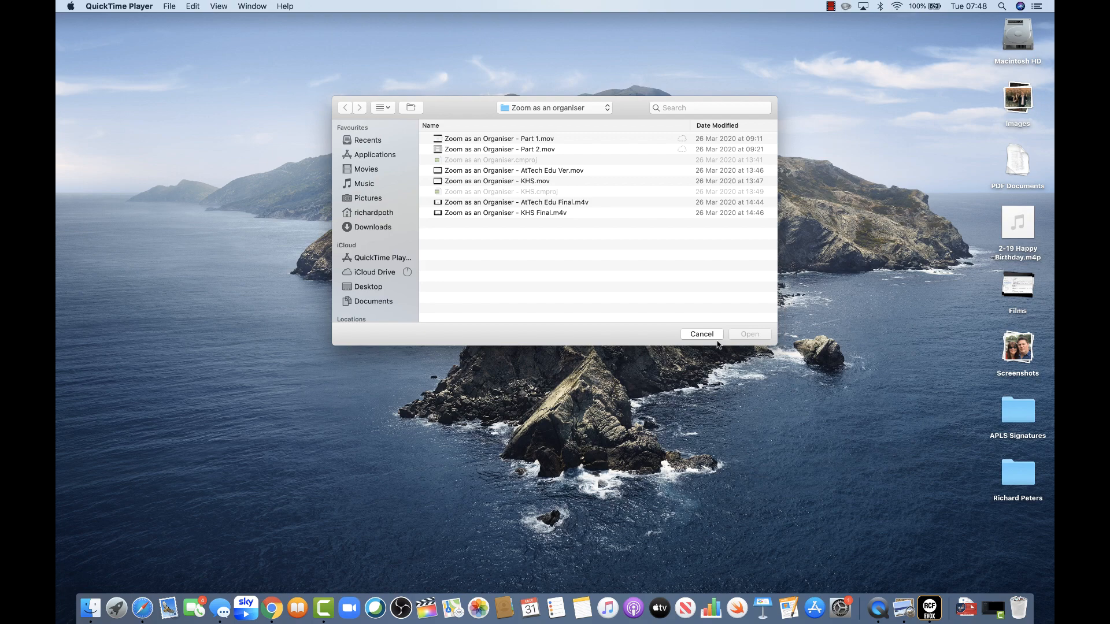
pyautogui.click(700, 334)
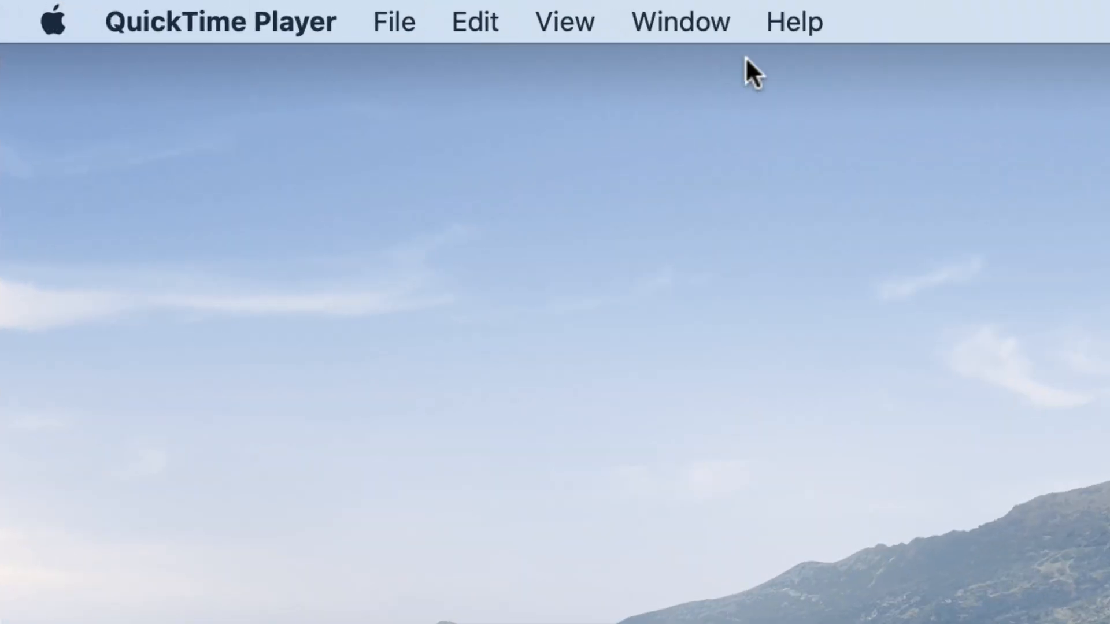
pyautogui.moveTo(898, 394)
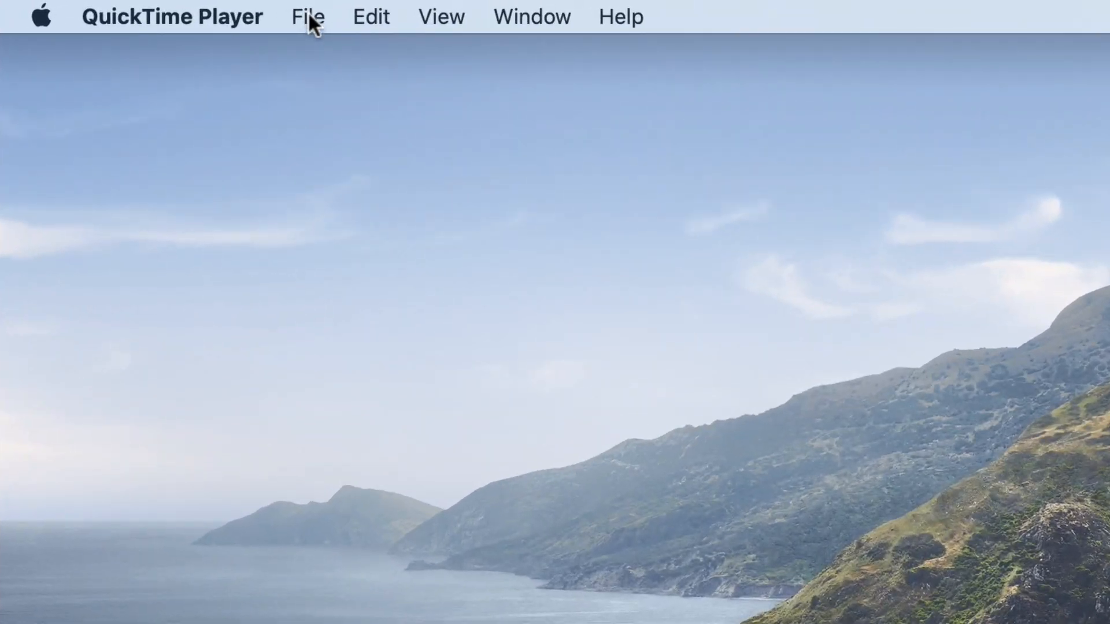
# Choose New Screen Recording from the File menu to bring up the capture toolbar.
pyautogui.click(307, 16)
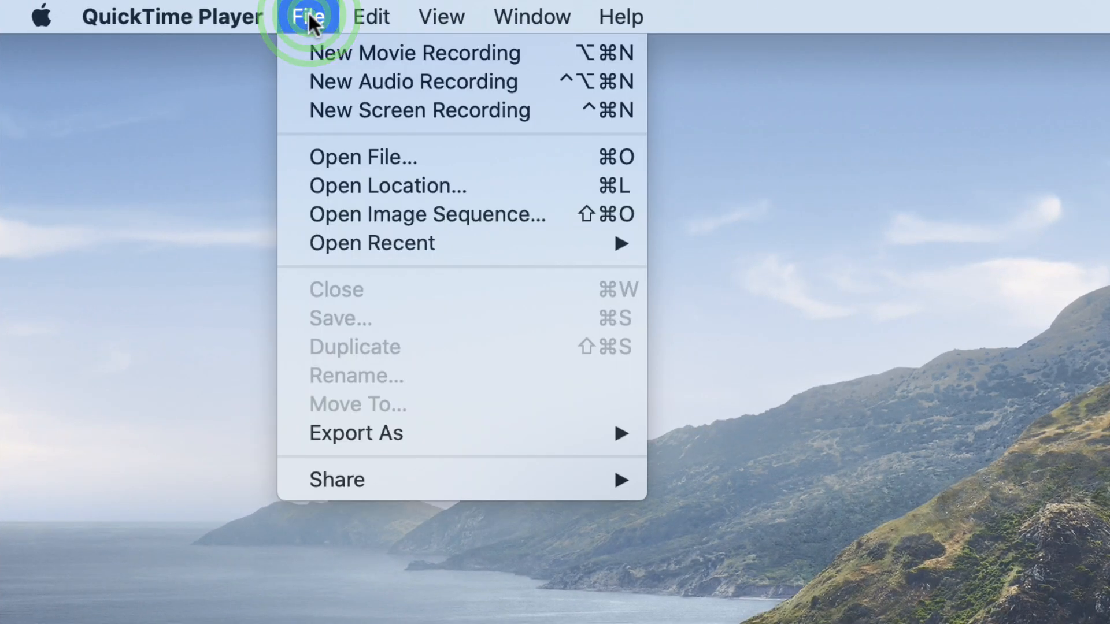
pyautogui.moveTo(419, 110)
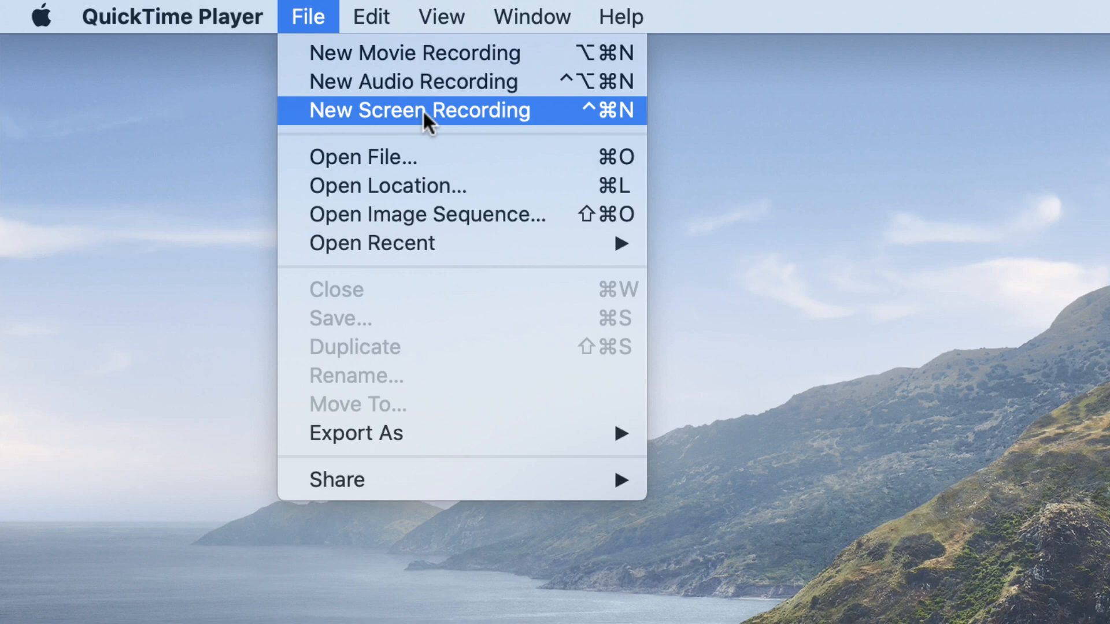
pyautogui.click(419, 110)
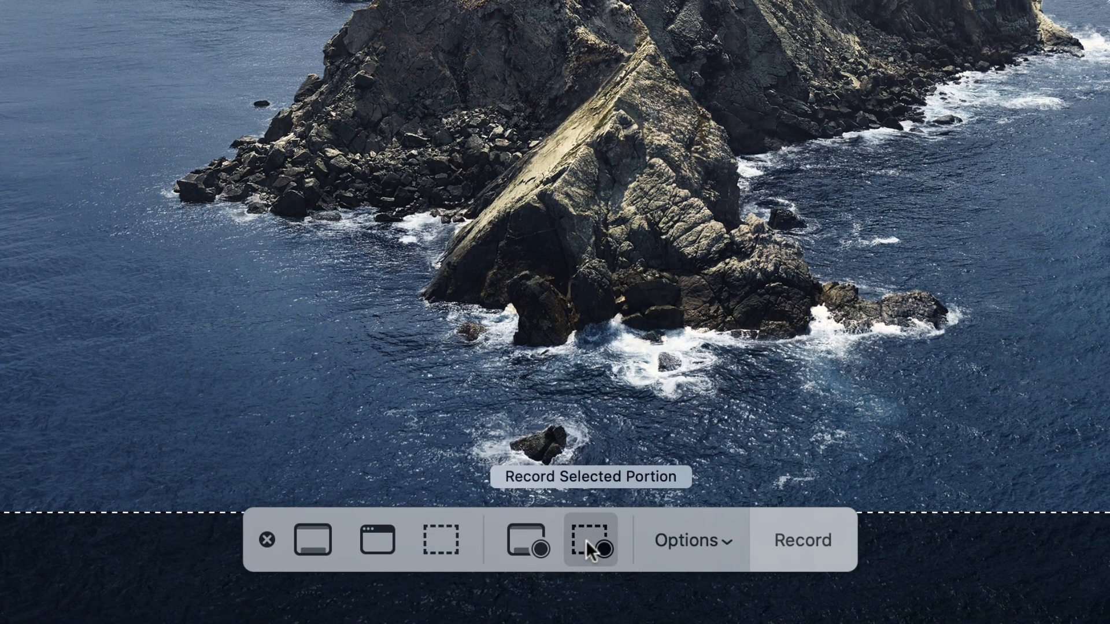
# Try the selected-portion and window capture modes, then settle on Record Entire Screen.
pyautogui.click(526, 540)
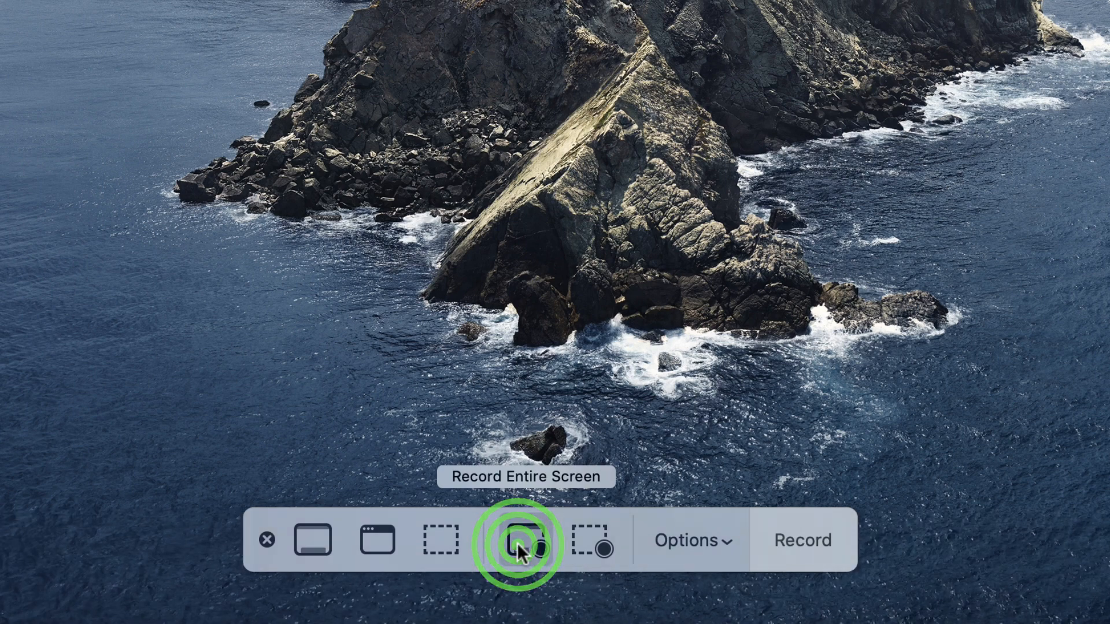
pyautogui.click(525, 539)
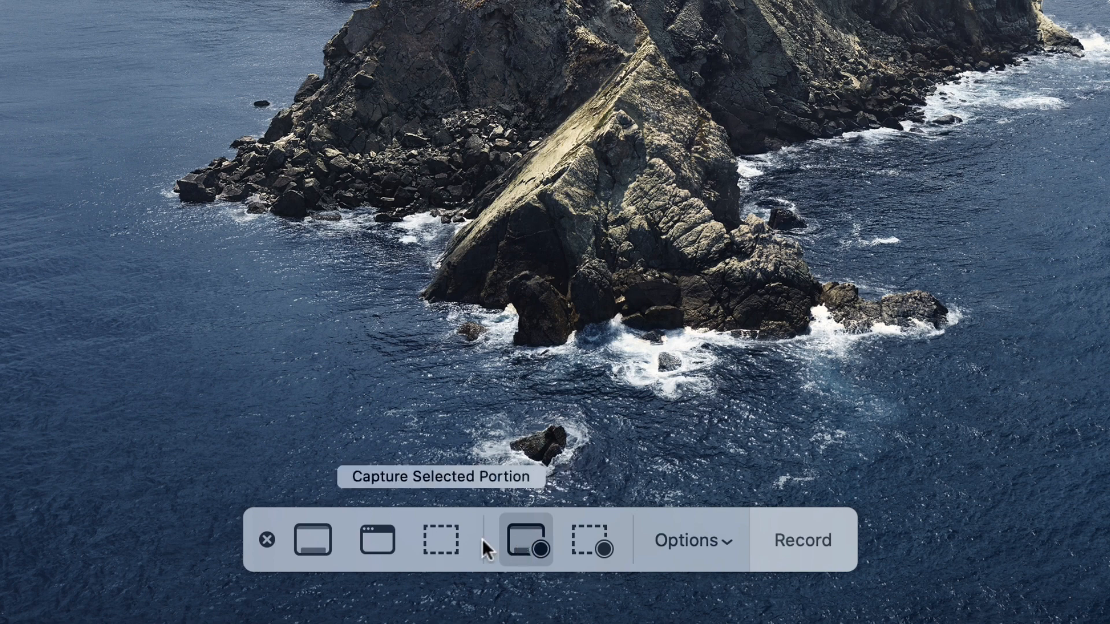
pyautogui.click(441, 539)
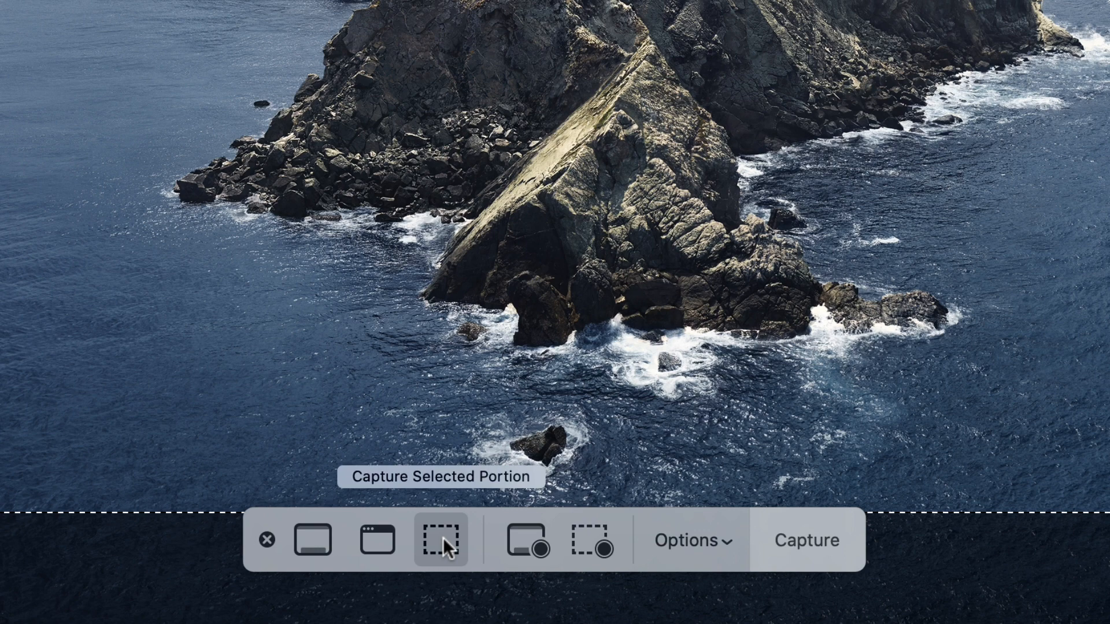
pyautogui.moveTo(376, 539)
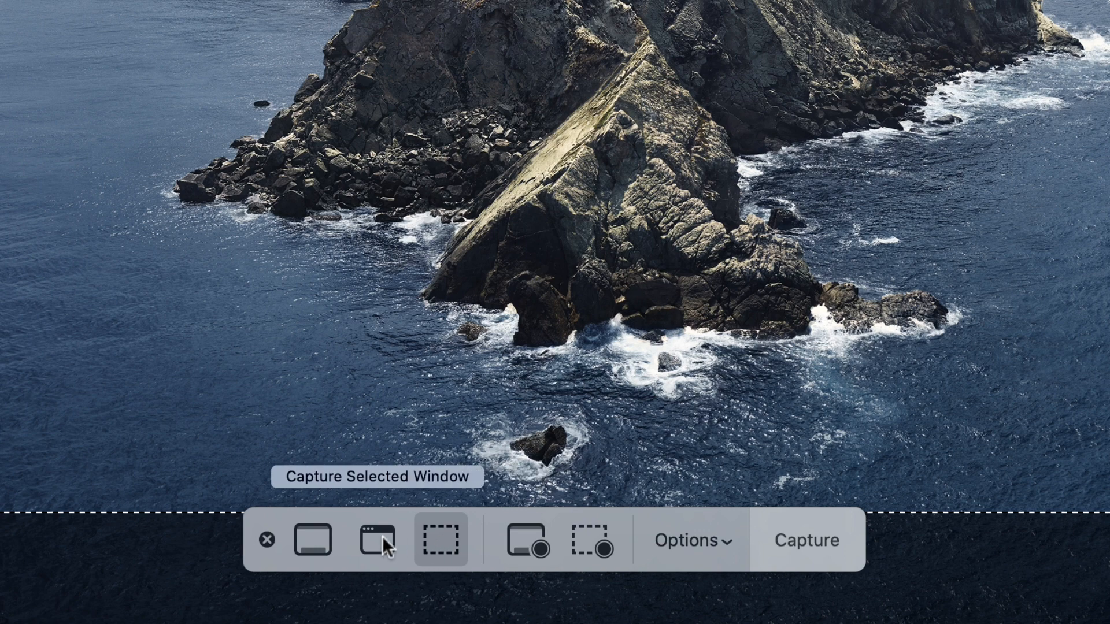
pyautogui.click(377, 540)
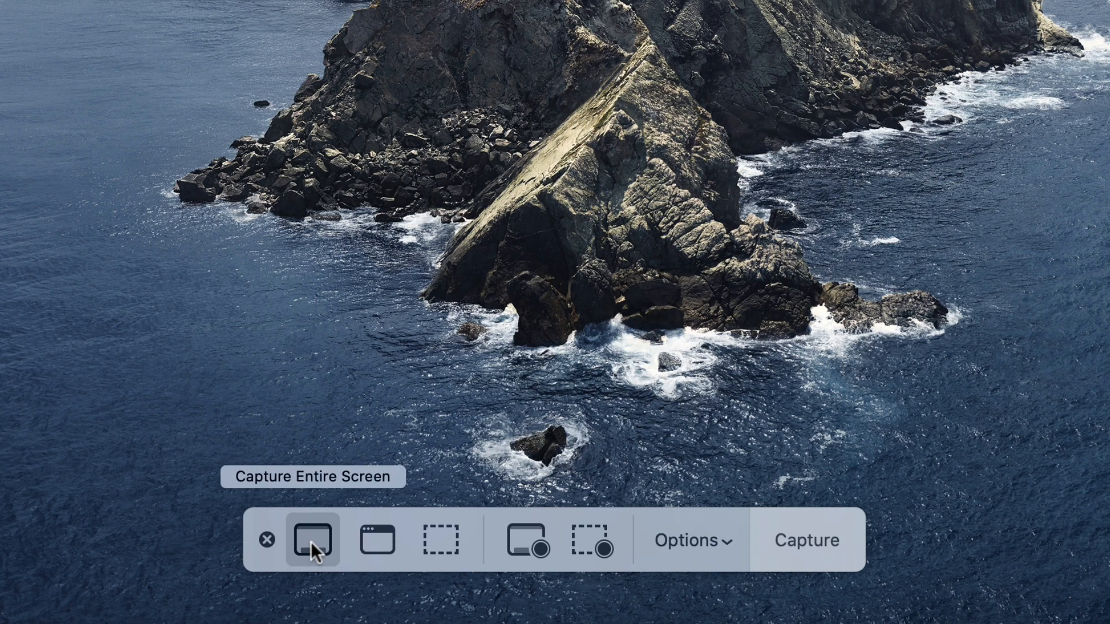
pyautogui.moveTo(525, 540)
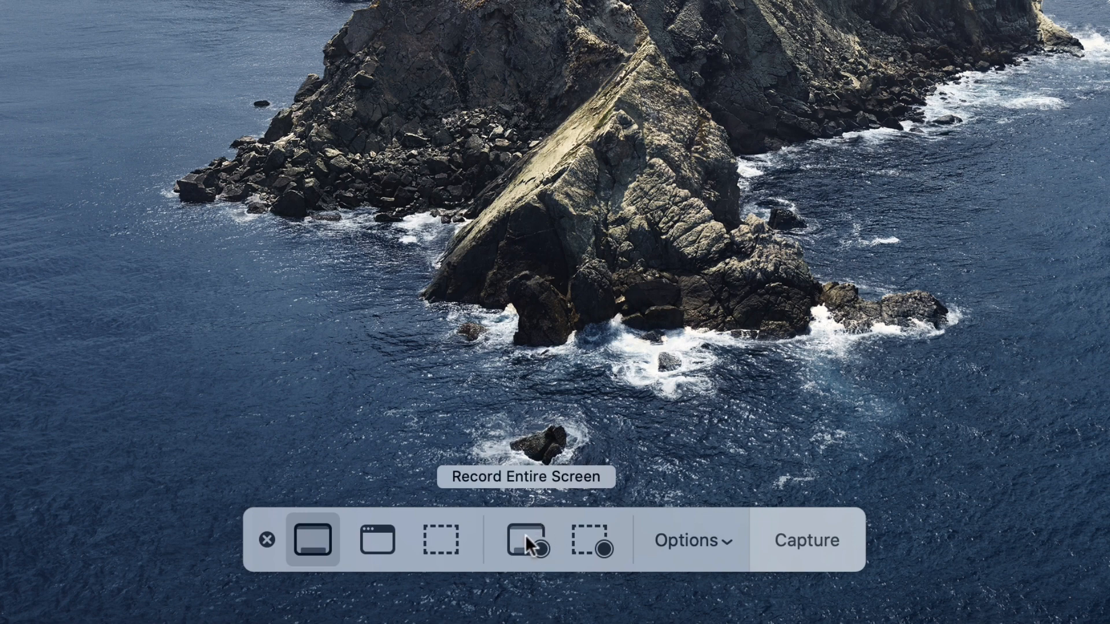
pyautogui.click(526, 539)
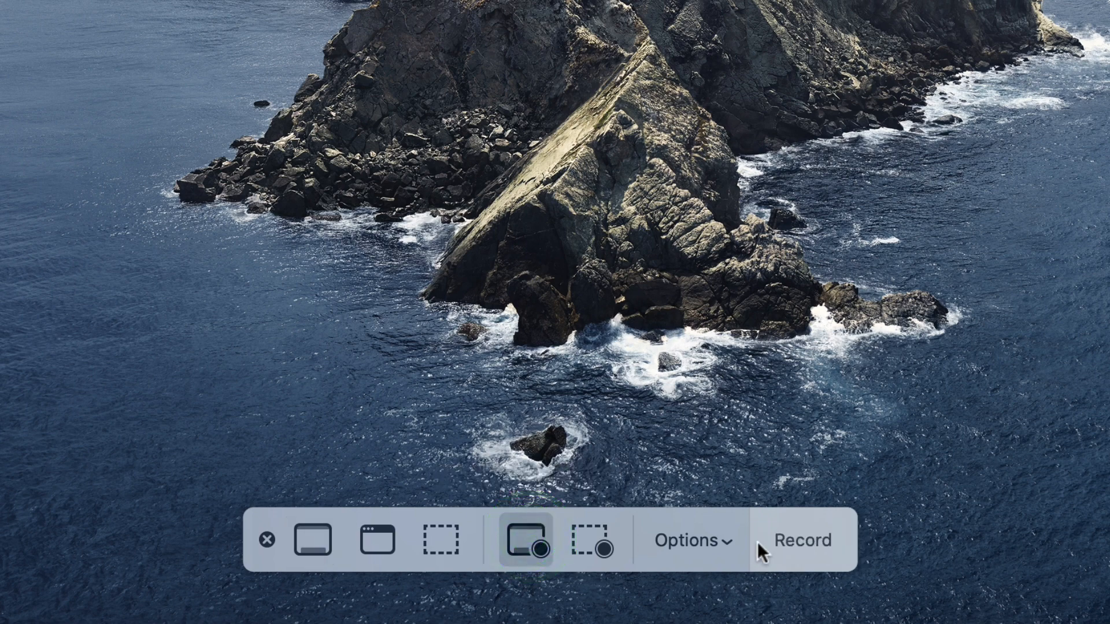
pyautogui.click(684, 540)
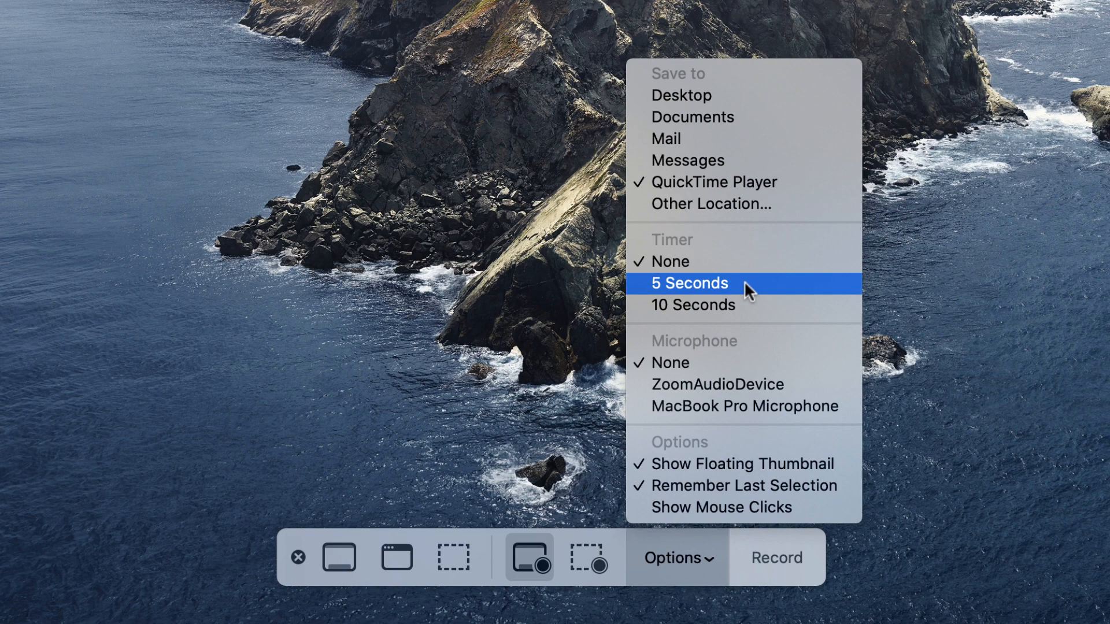
pyautogui.moveTo(722, 265)
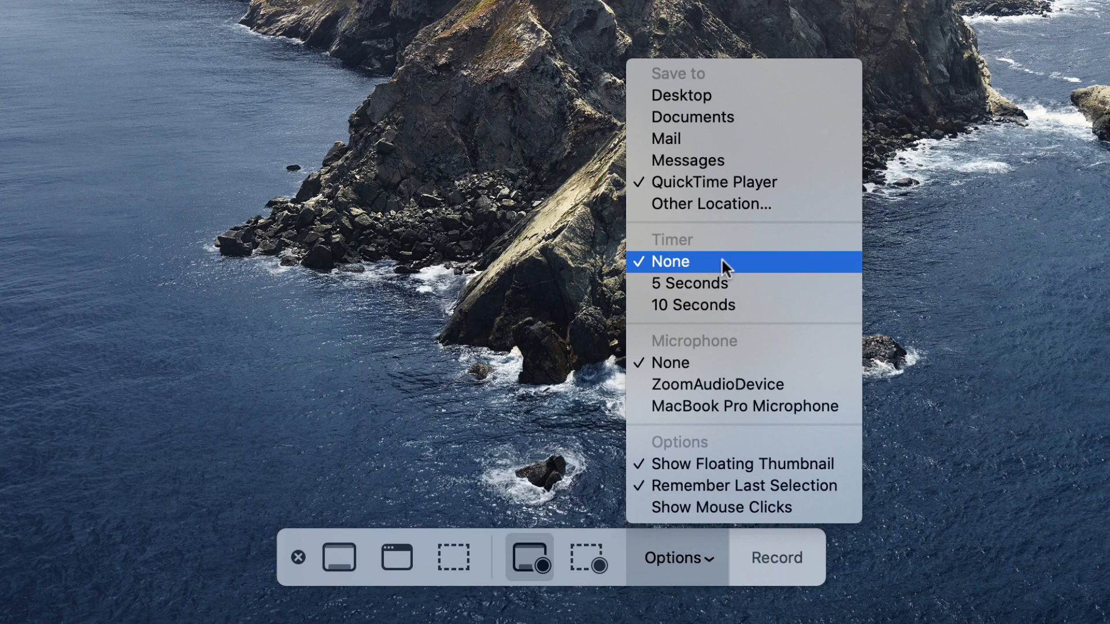
pyautogui.moveTo(736, 305)
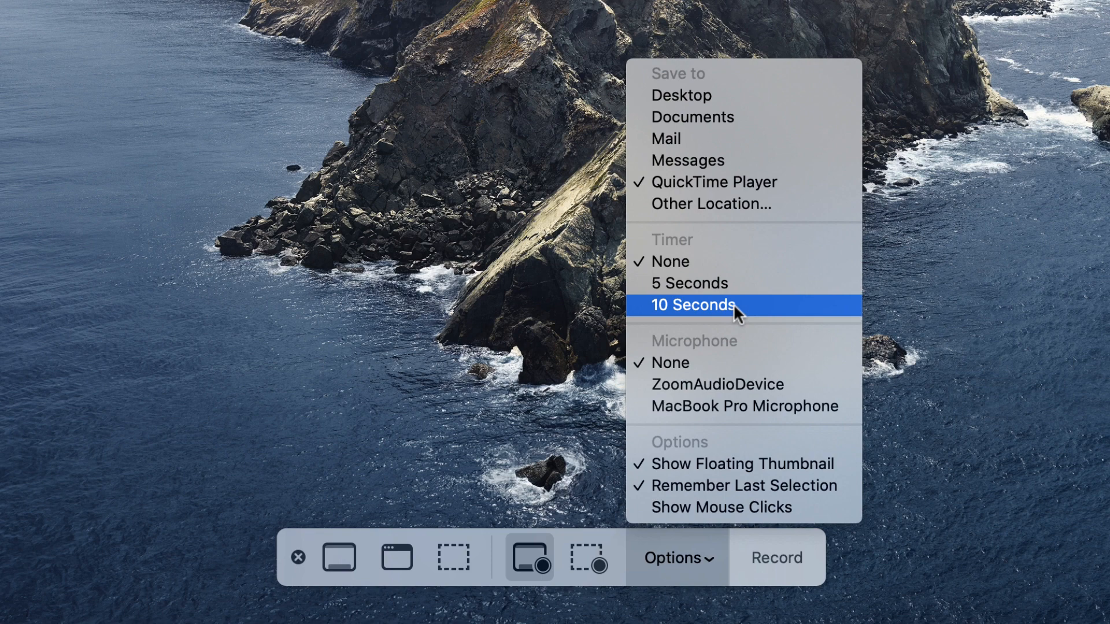
pyautogui.moveTo(718, 384)
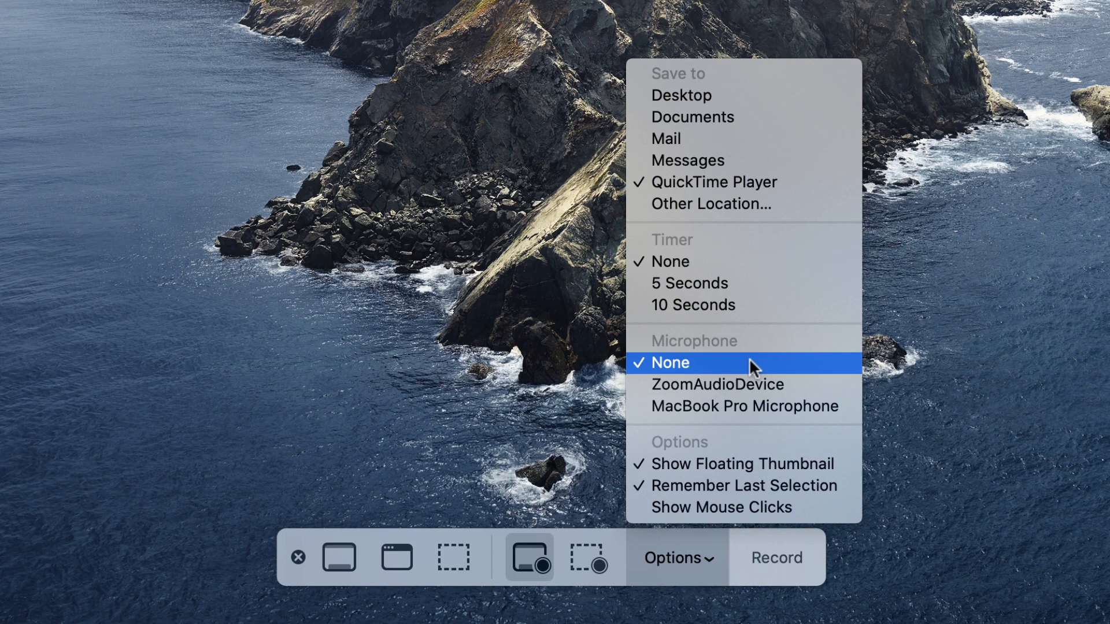
pyautogui.moveTo(723, 369)
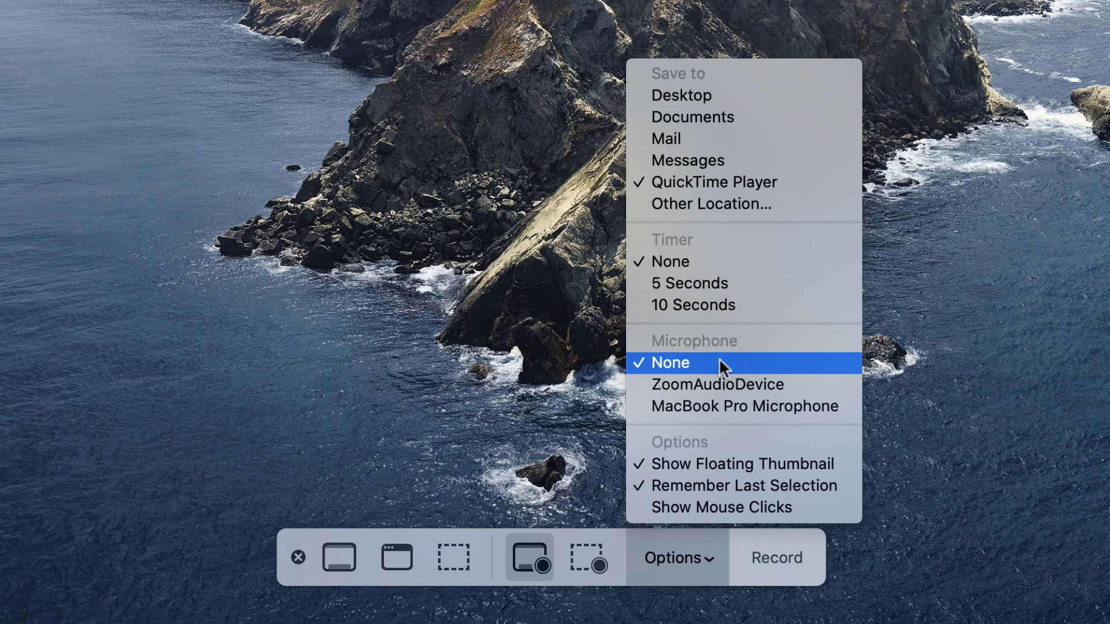
pyautogui.moveTo(735, 372)
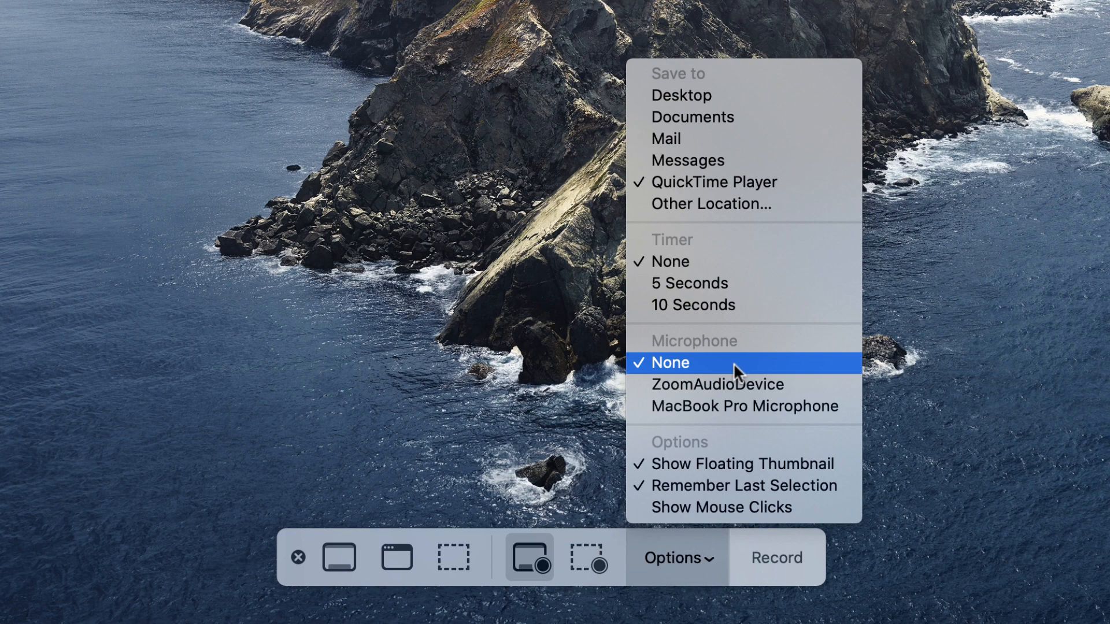
pyautogui.moveTo(749, 407)
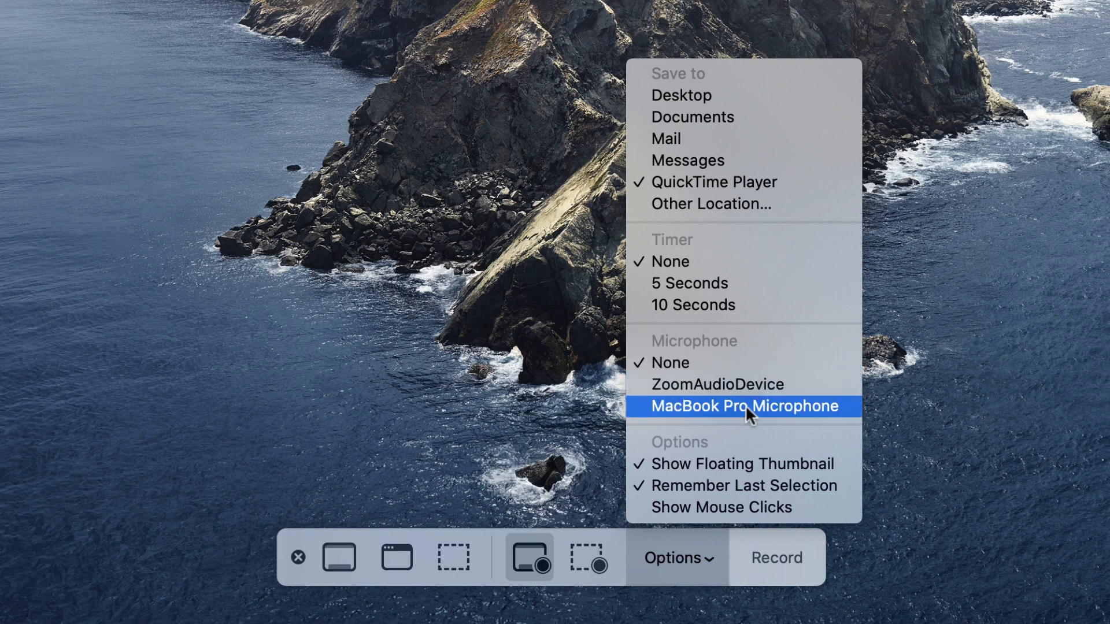
# Choose MacBook Pro Microphone as the audio source and turn on Show Mouse Clicks.
pyautogui.click(741, 406)
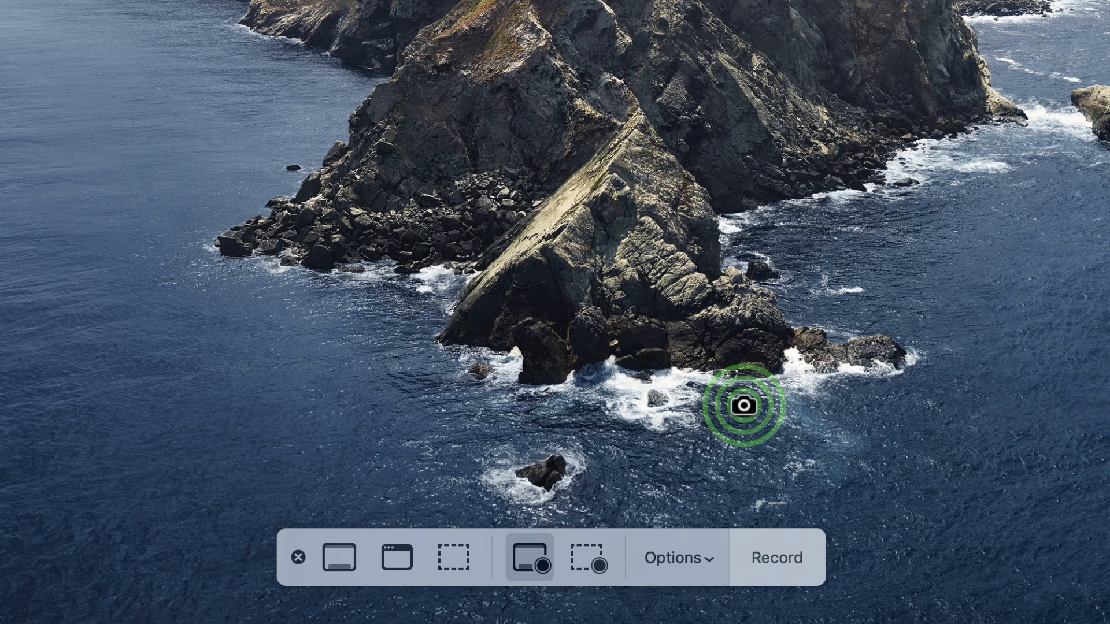
pyautogui.click(677, 557)
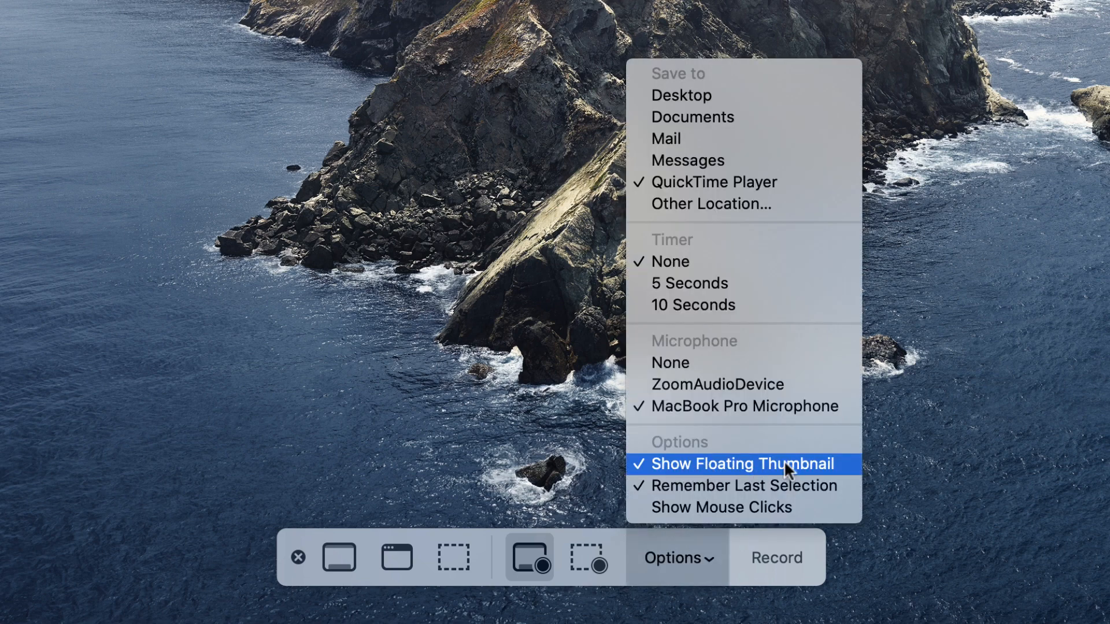
pyautogui.moveTo(743, 486)
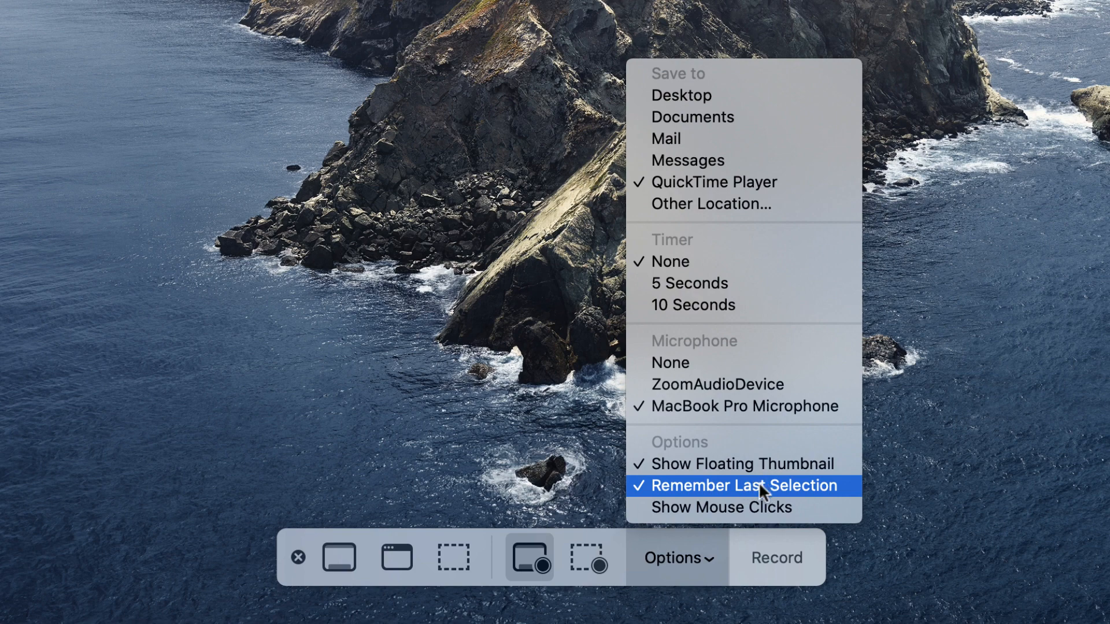
pyautogui.moveTo(722, 506)
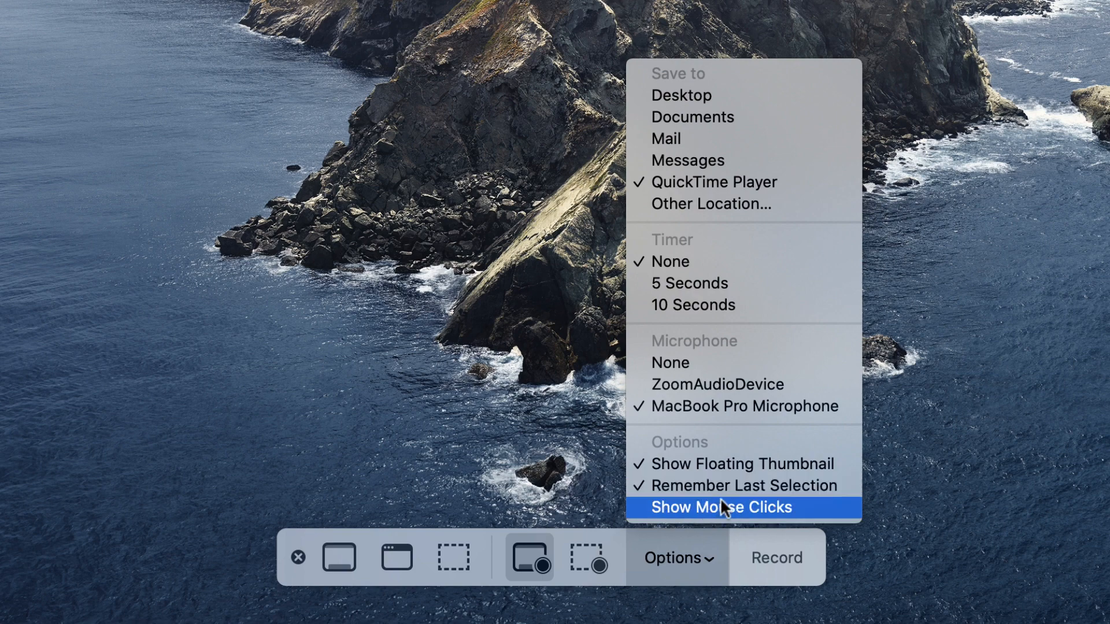
pyautogui.click(721, 507)
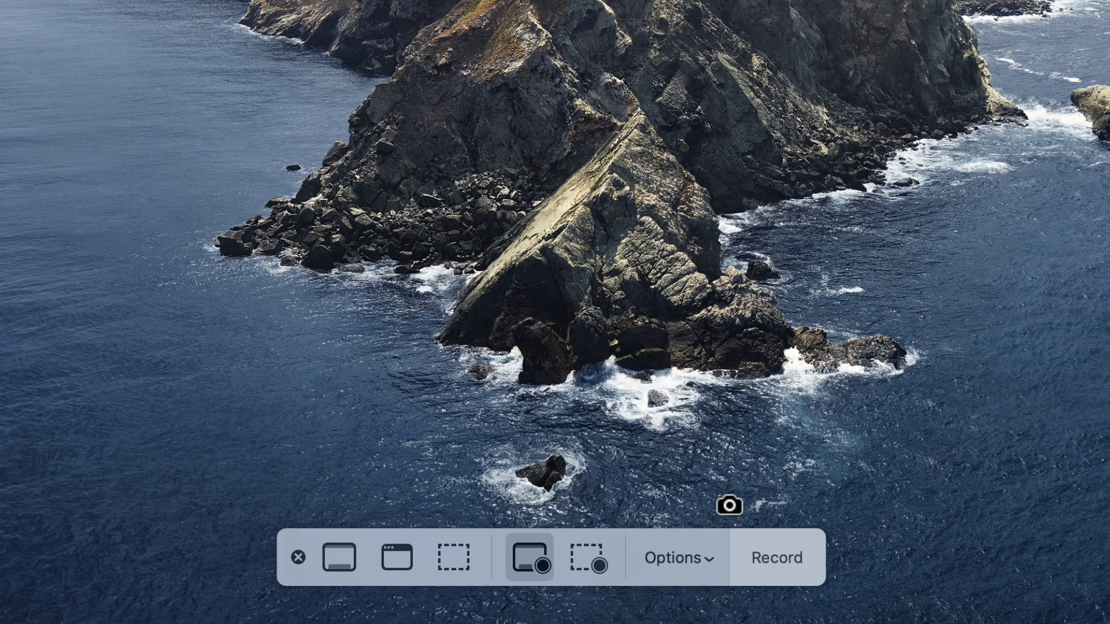
# Start recording the entire screen, then launch System Preferences from the Dock.
pyautogui.click(298, 557)
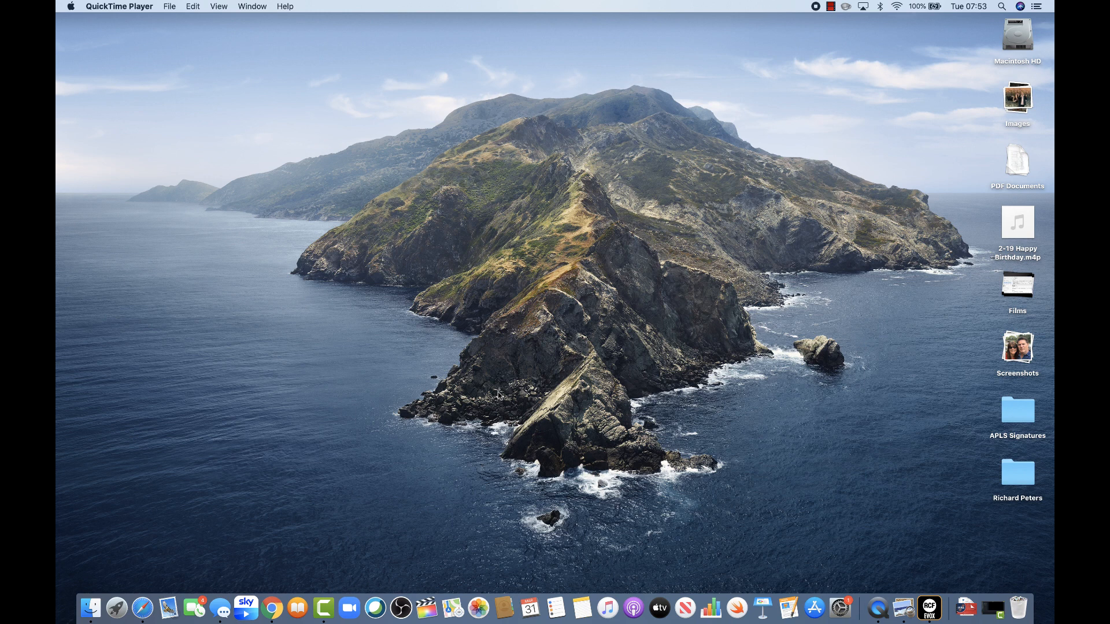
pyautogui.click(839, 606)
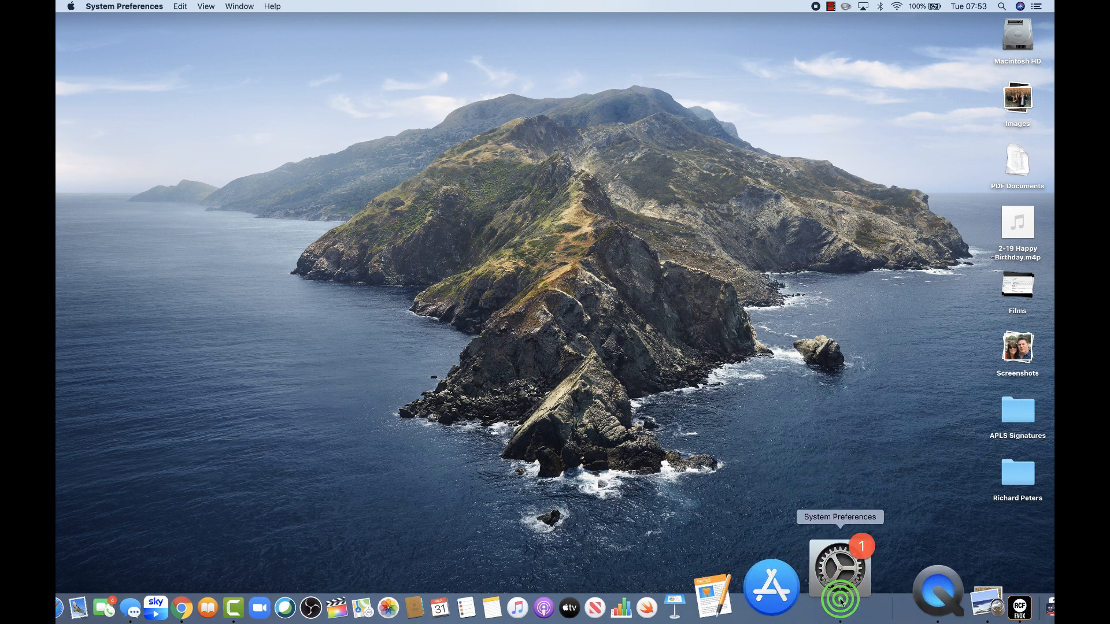
# Bring up the System Preferences main window showing all preference panes.
pyautogui.click(839, 568)
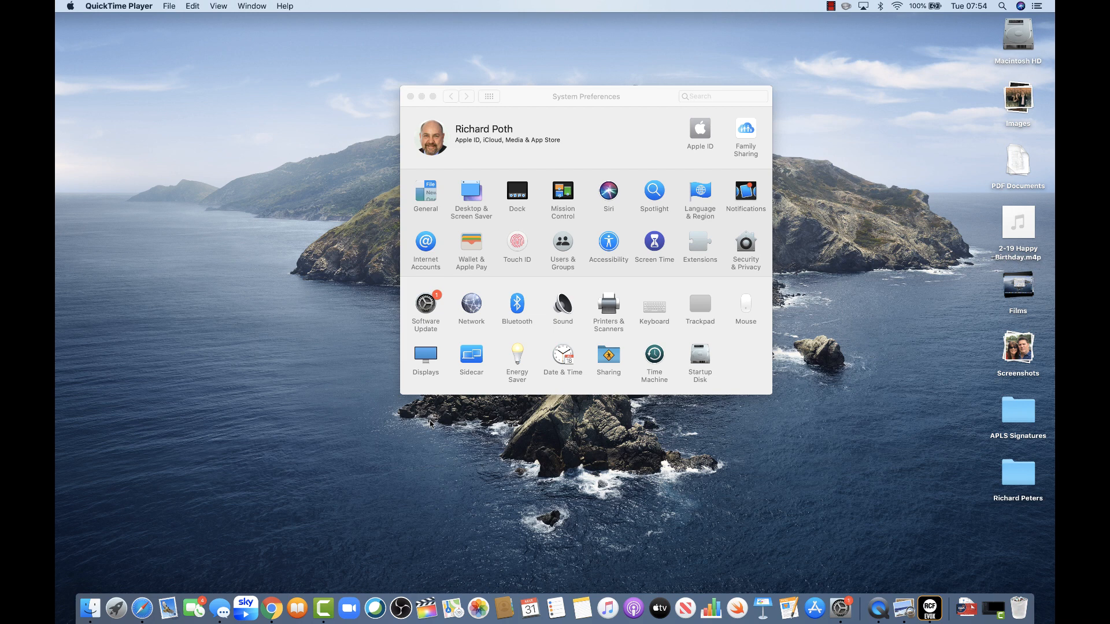
pyautogui.moveTo(271, 271)
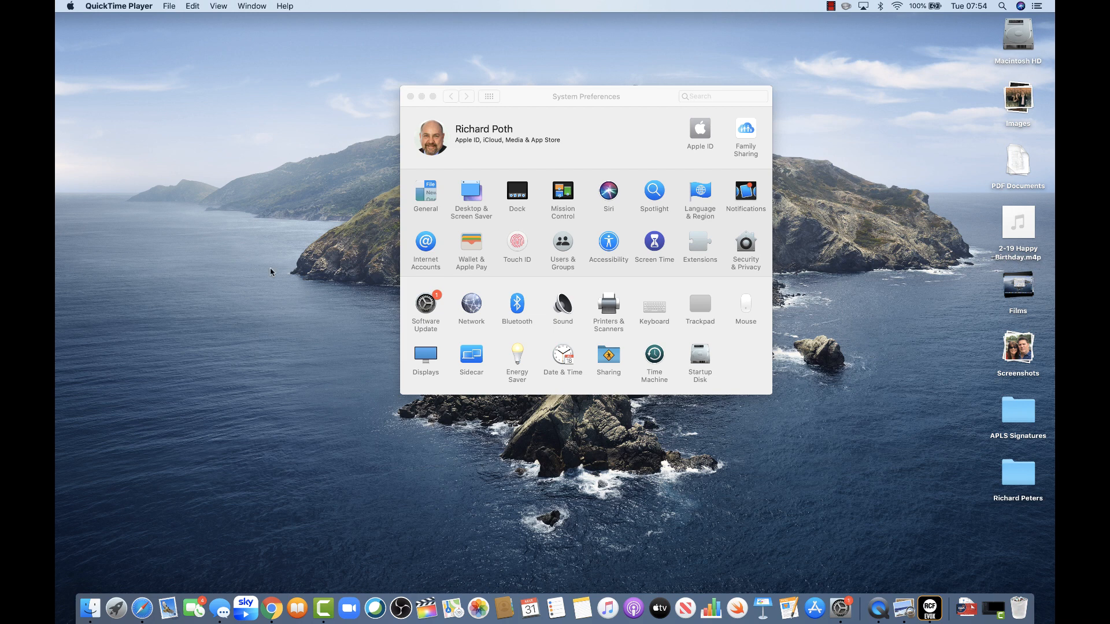